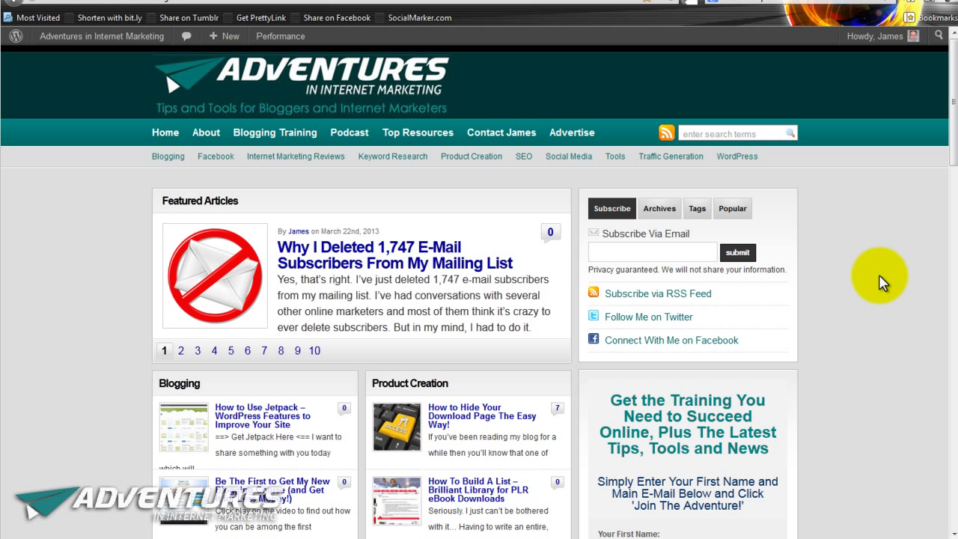
Step through the series of links along the row in the plugins page
left_click(181, 351)
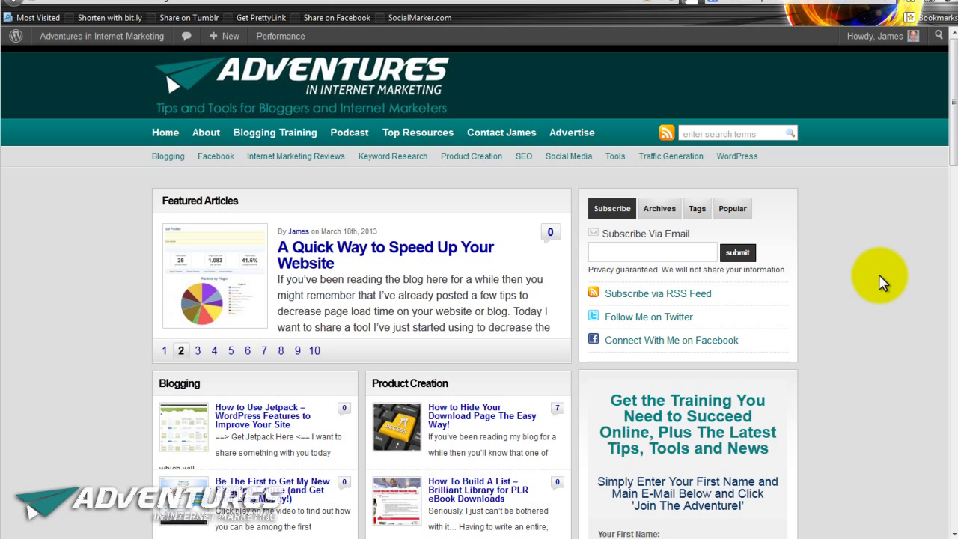
left_click(197, 350)
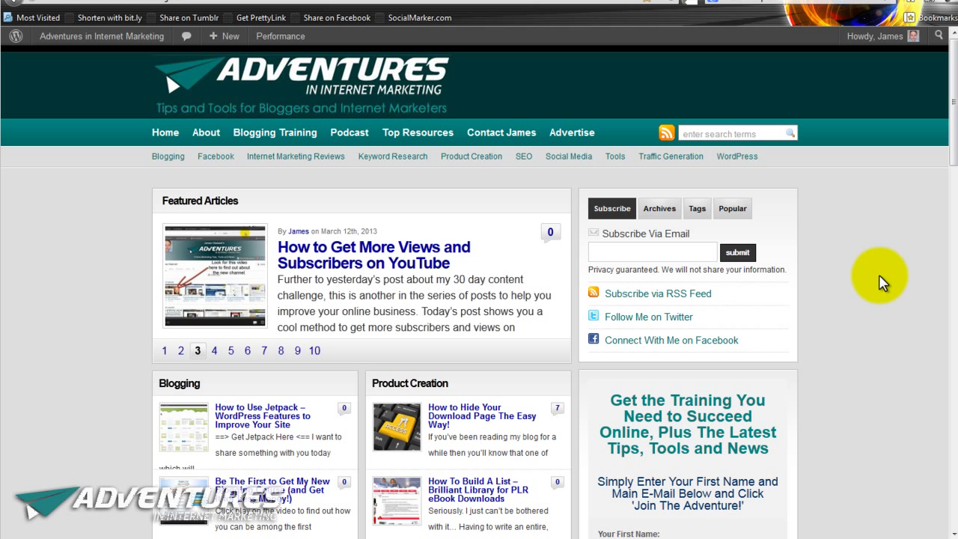
left_click(214, 350)
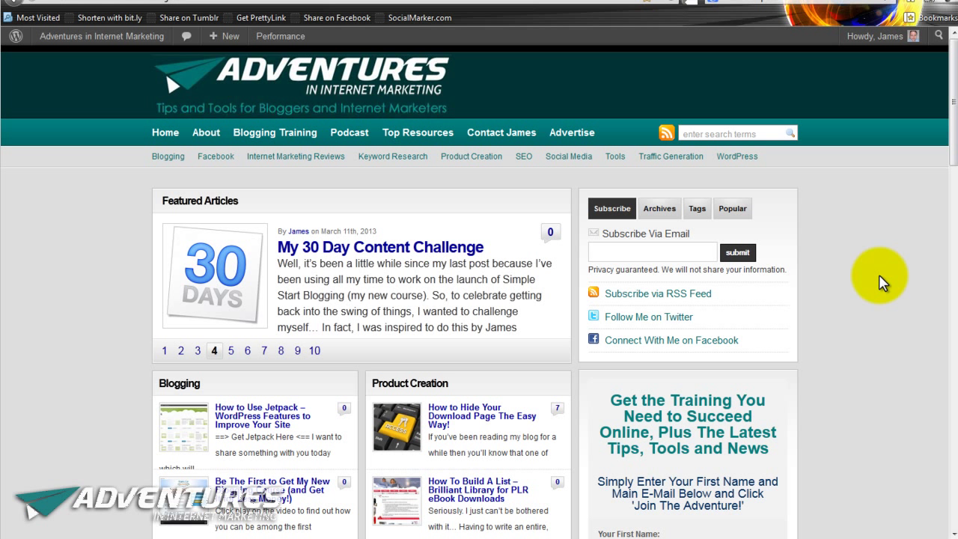
left_click(230, 350)
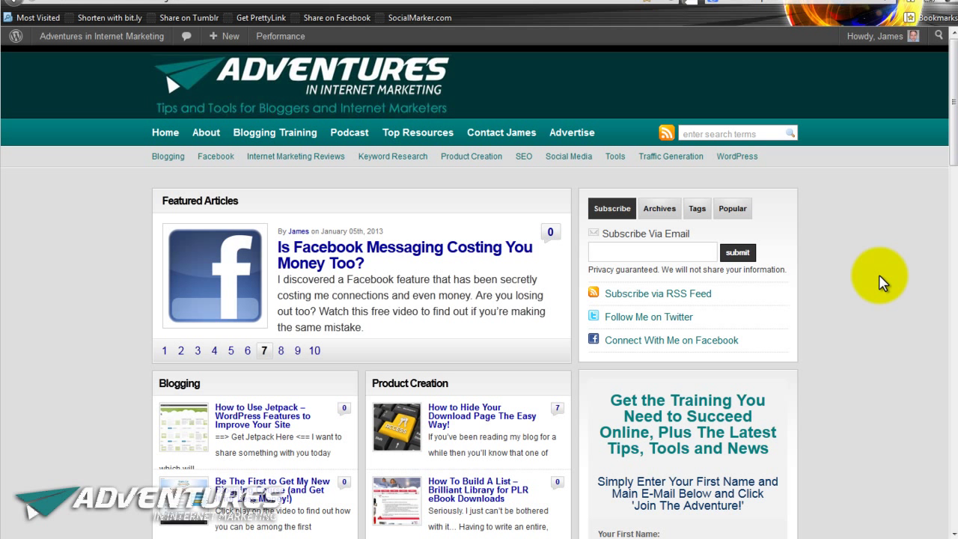
left_click(282, 351)
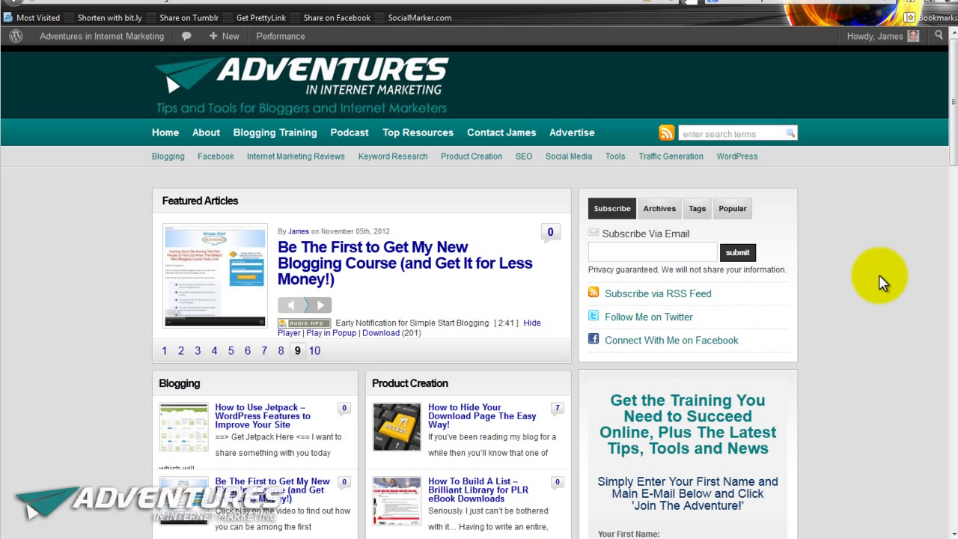
left_click(315, 350)
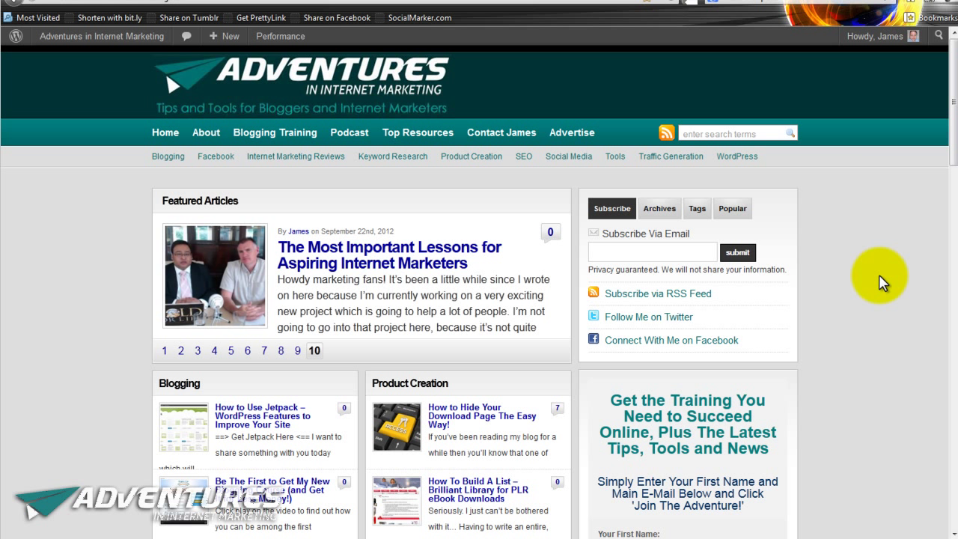
Revisit those links, scroll the plugins list, and follow through to Yahoo's Smush.it tool
left_click(164, 350)
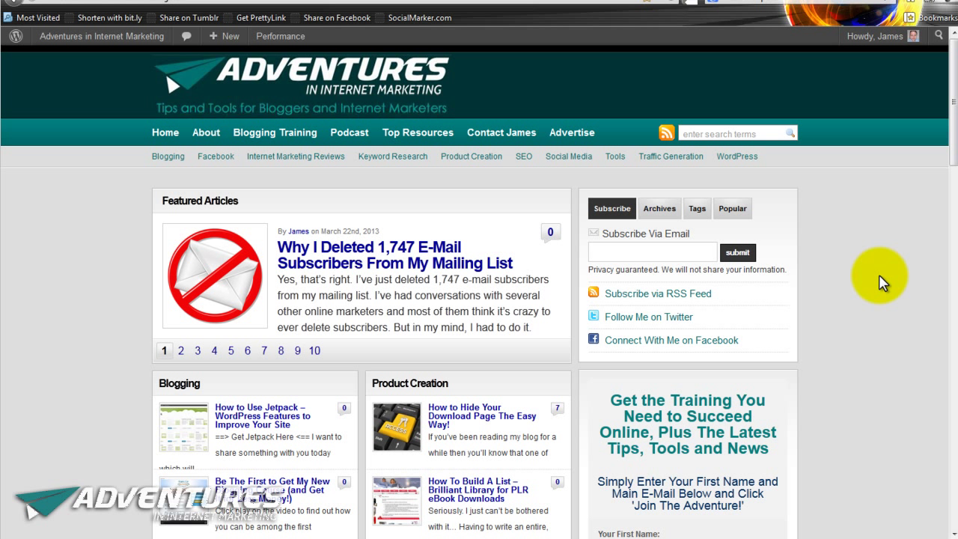
left_click(181, 351)
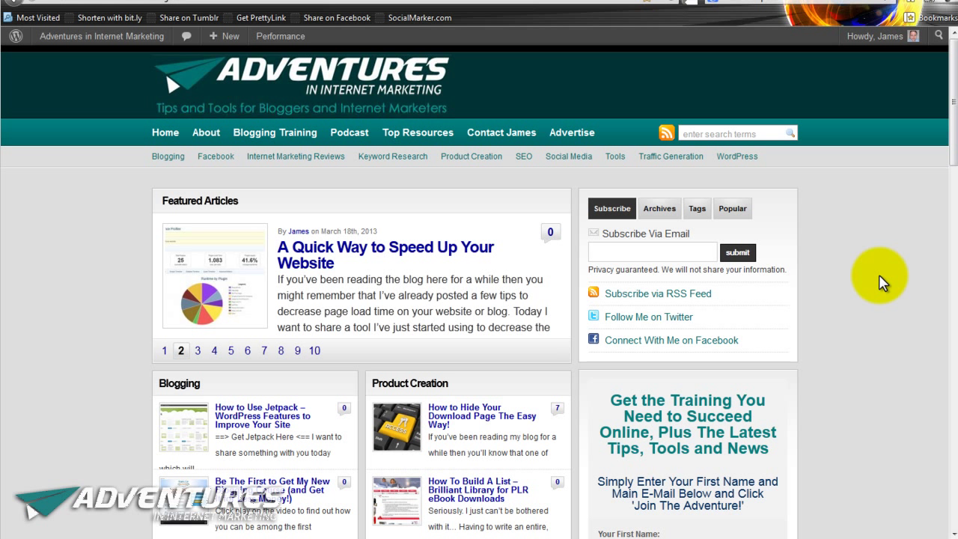
left_click(197, 350)
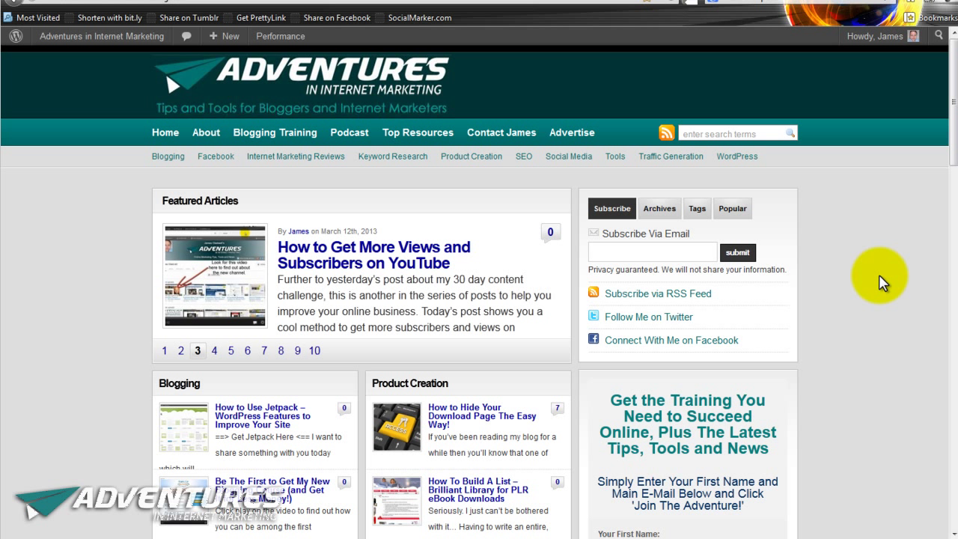
left_click(215, 350)
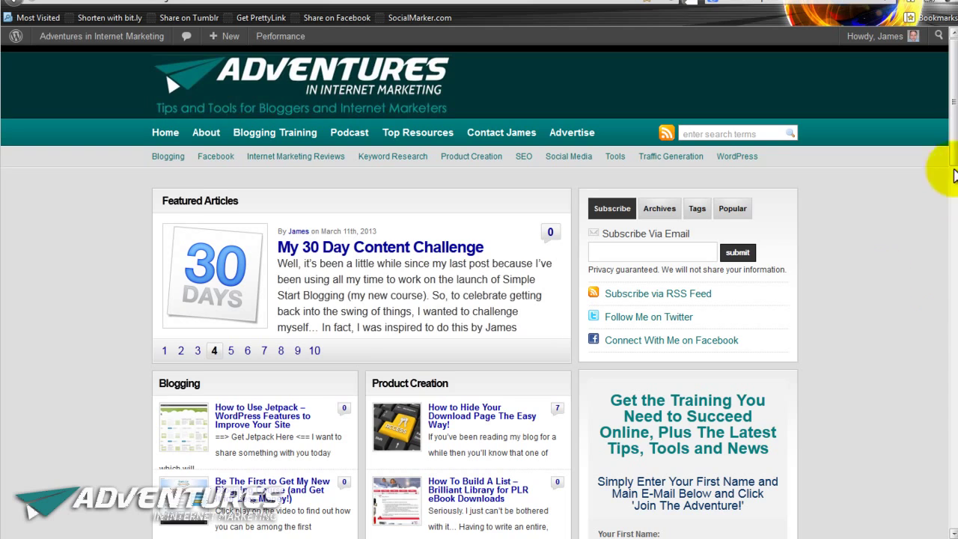
scroll("down", 3)
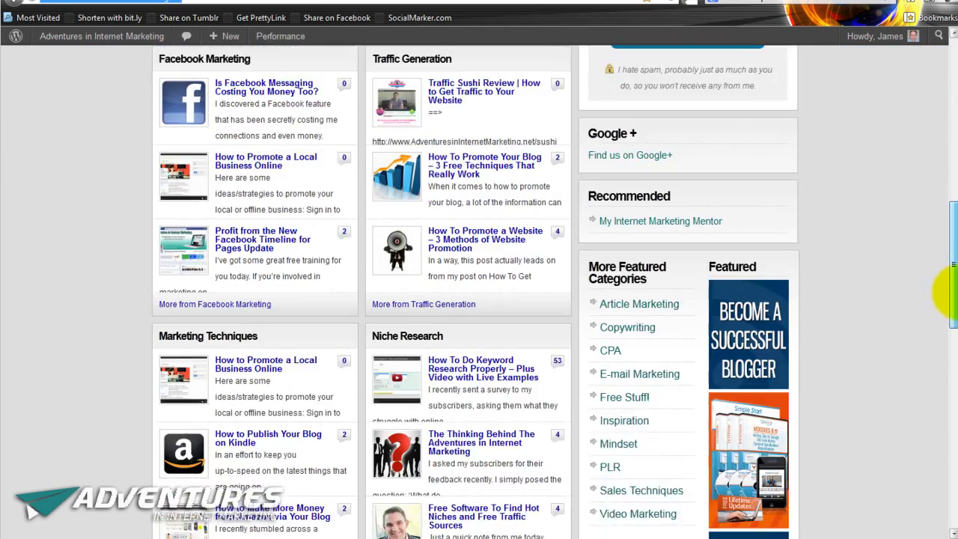
scroll("down", 3)
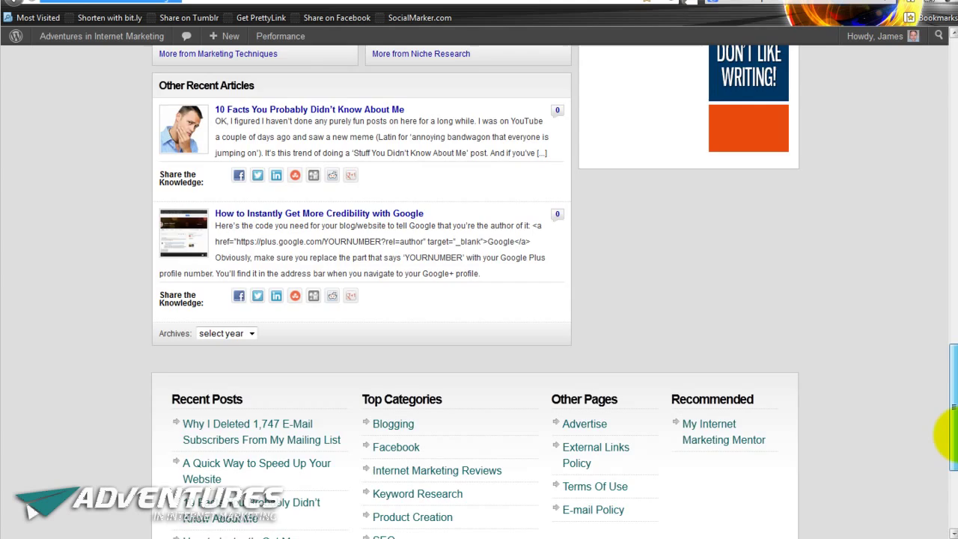
scroll("up", 3)
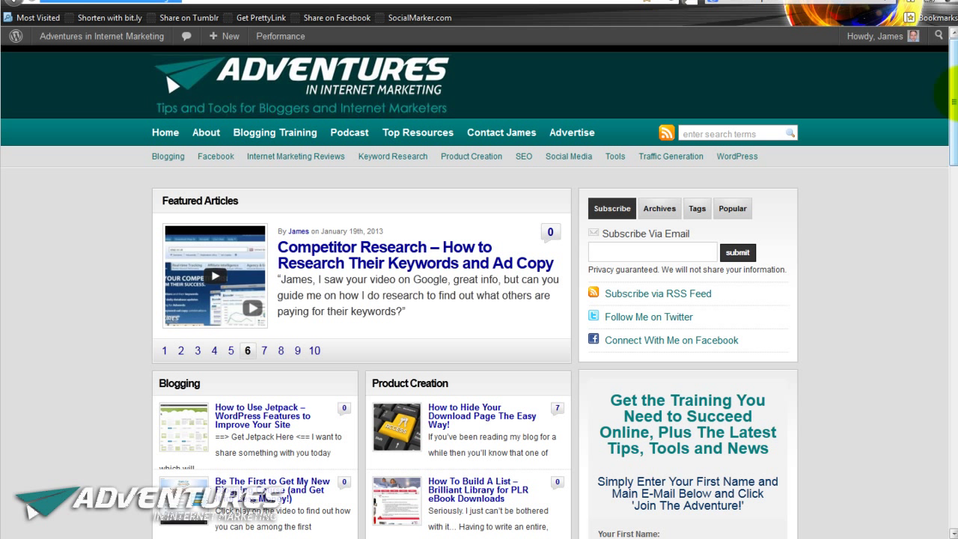
left_click(265, 350)
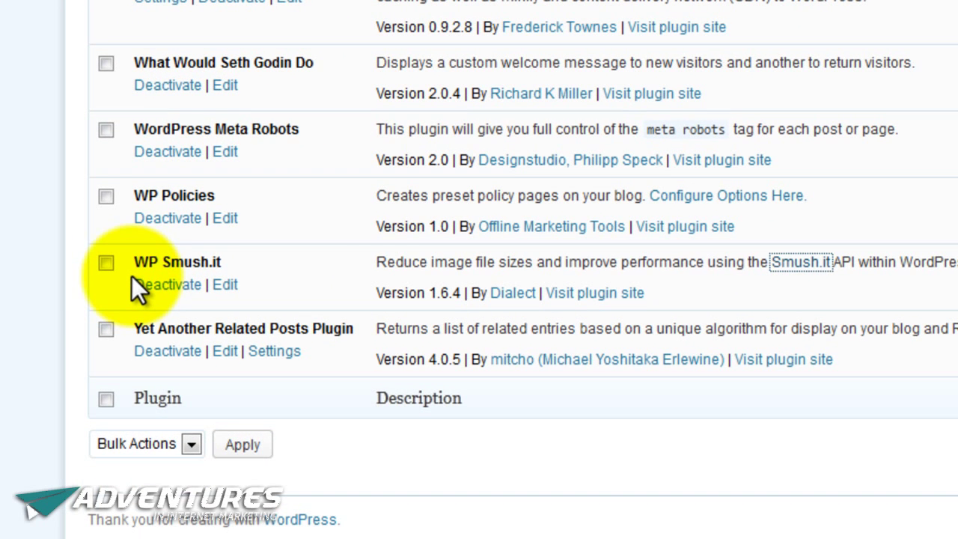
mouse_move(26, 315)
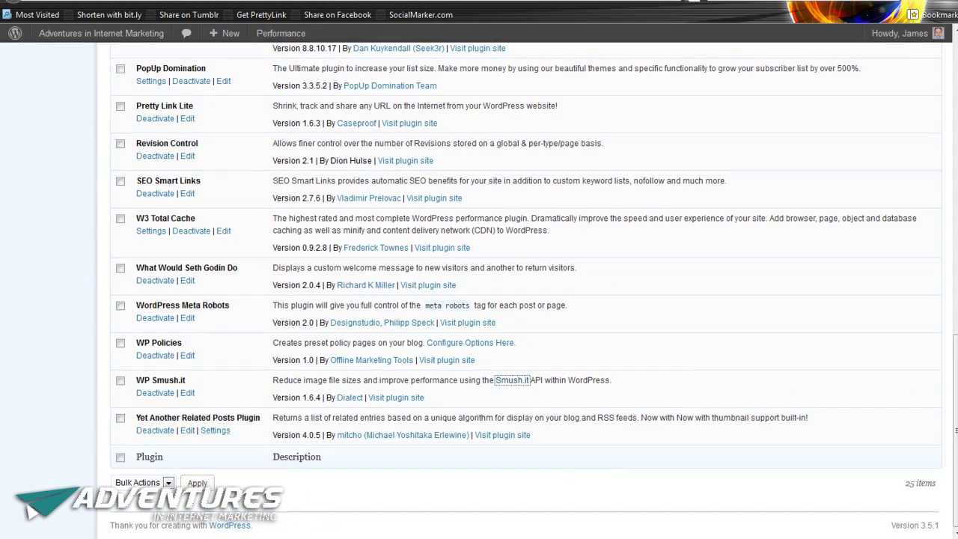
Open Smush.it's URL page, then switch to the HOME overview on lossless optimisation
left_click(512, 379)
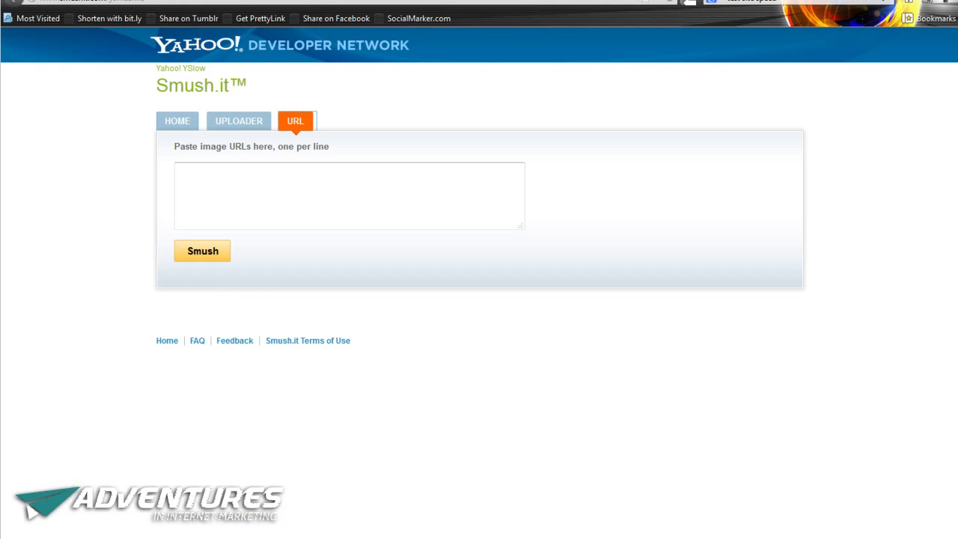
left_click(178, 121)
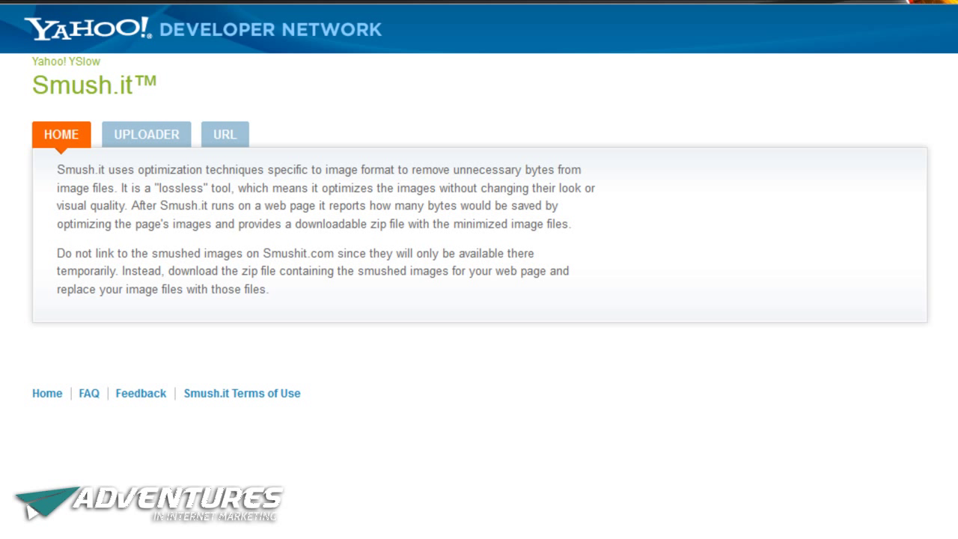
Open Smush.it's UPLOADER page offering Select Files and Smush
left_click(145, 134)
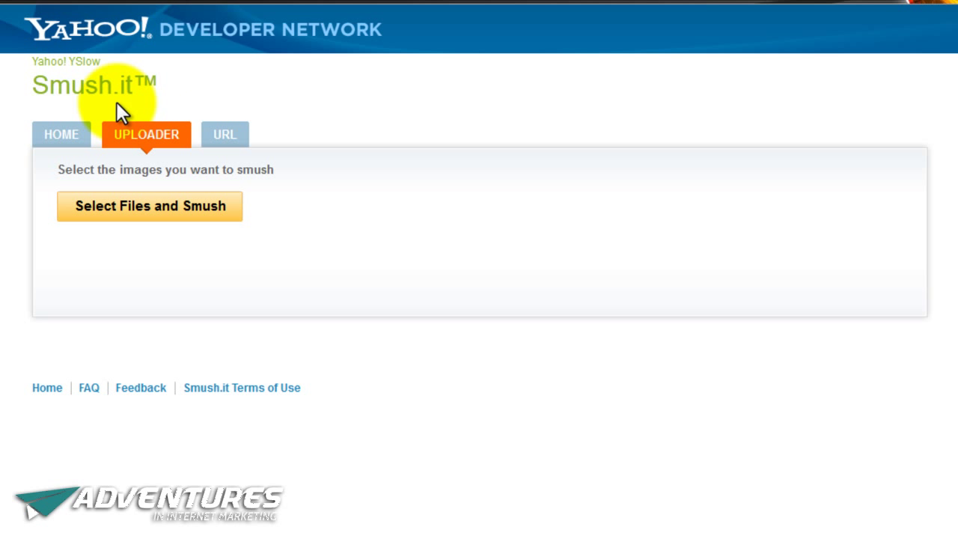
left_click(225, 135)
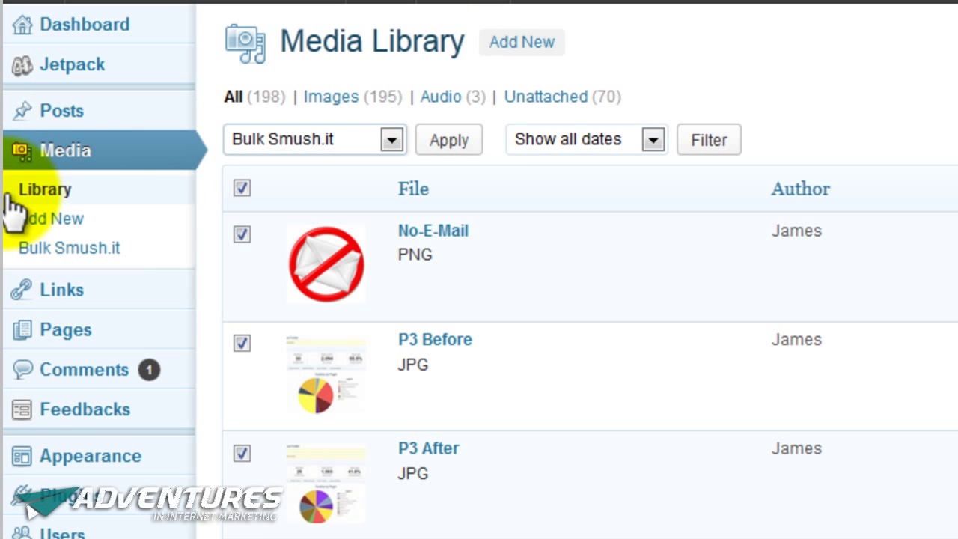
mouse_move(19, 265)
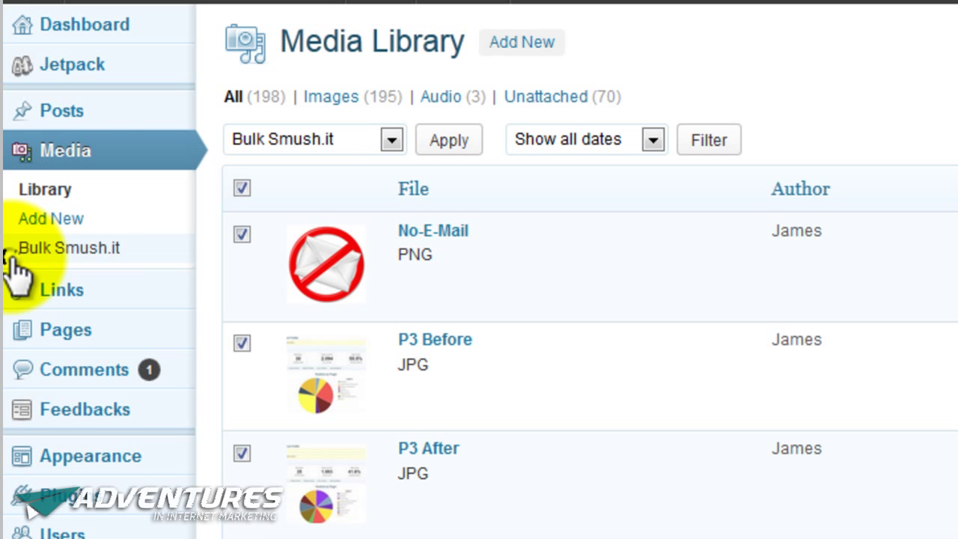
mouse_move(951, 67)
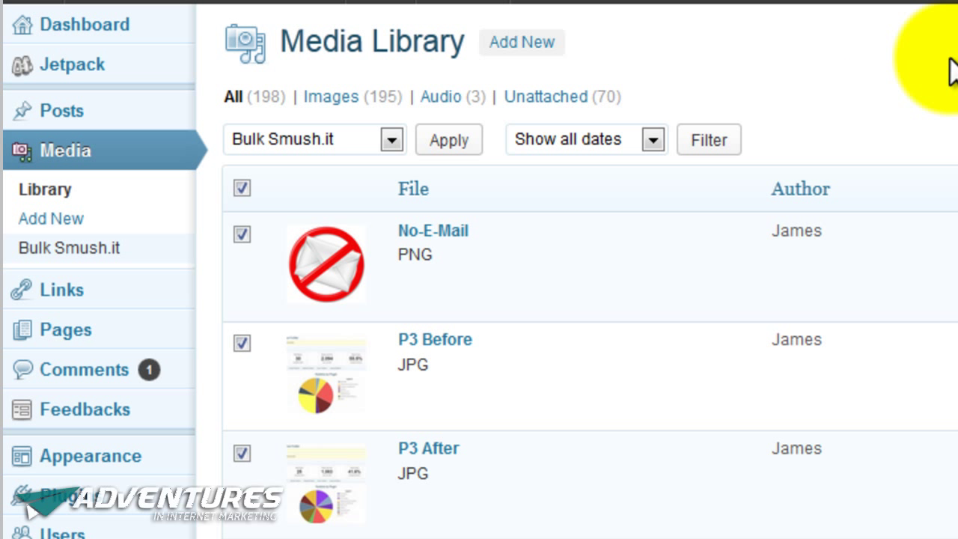
left_click(68, 247)
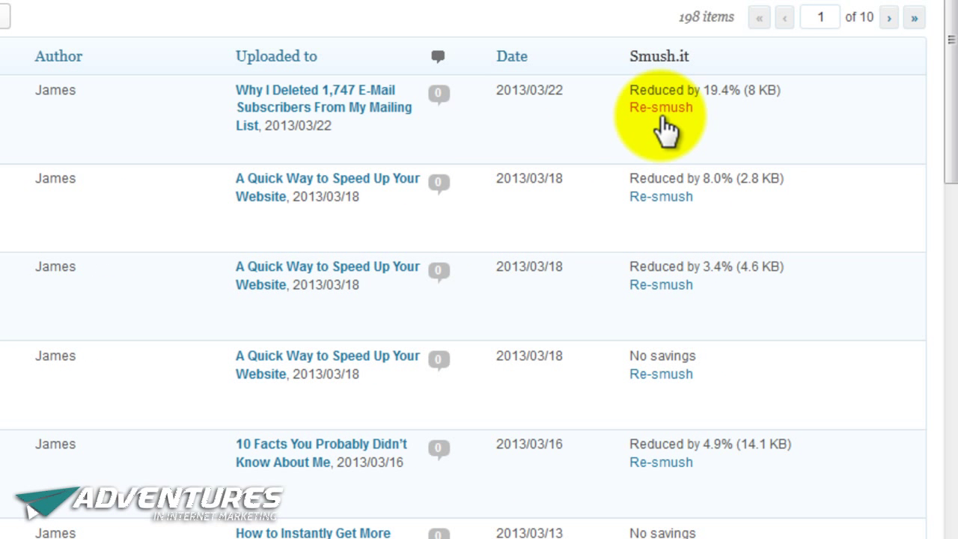
mouse_move(783, 120)
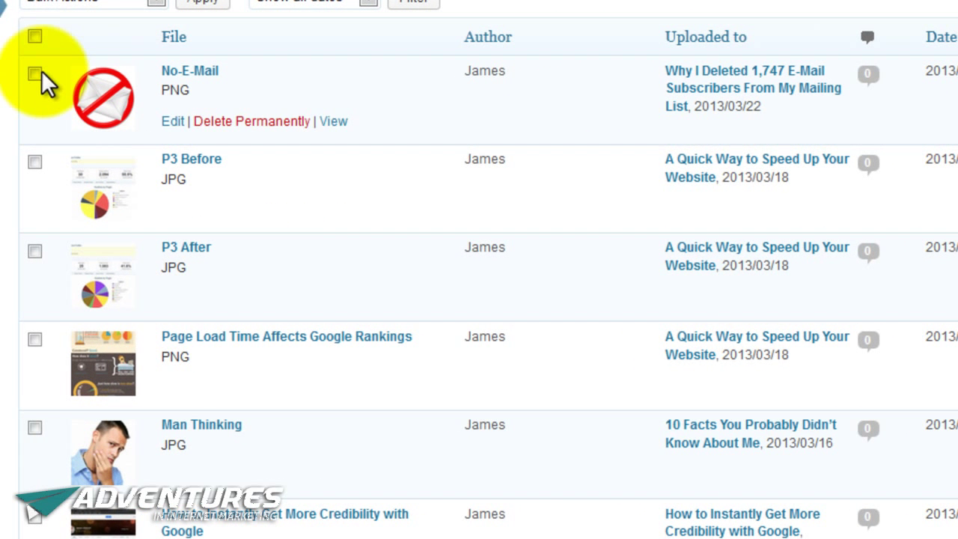
Select all files on this Media Library page and pick Bulk Smush.it from Bulk Actions
left_click(35, 36)
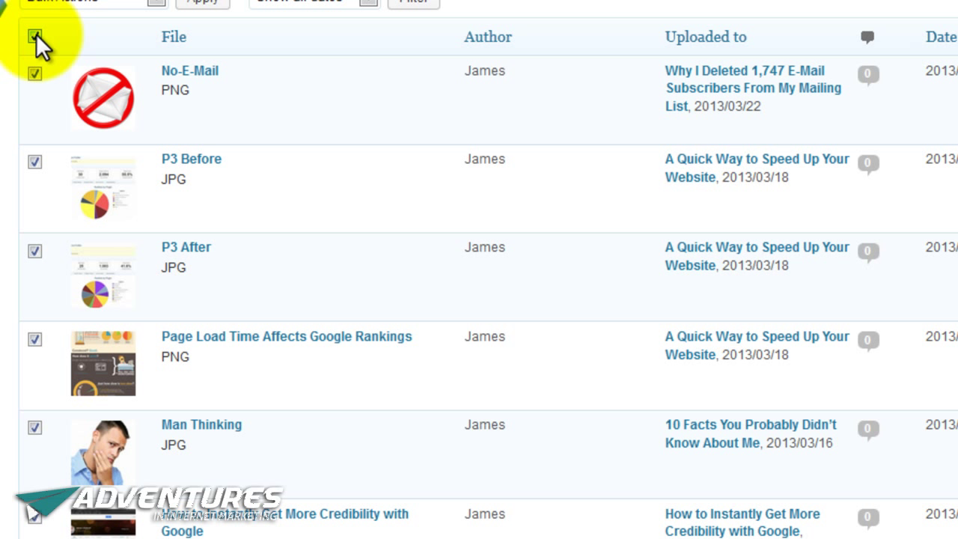
left_click(35, 35)
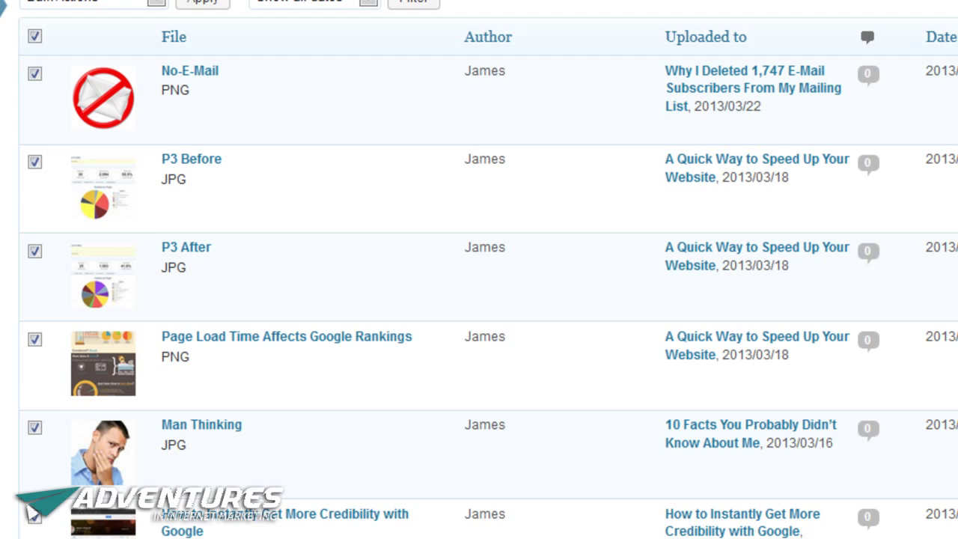
scroll("down", 3)
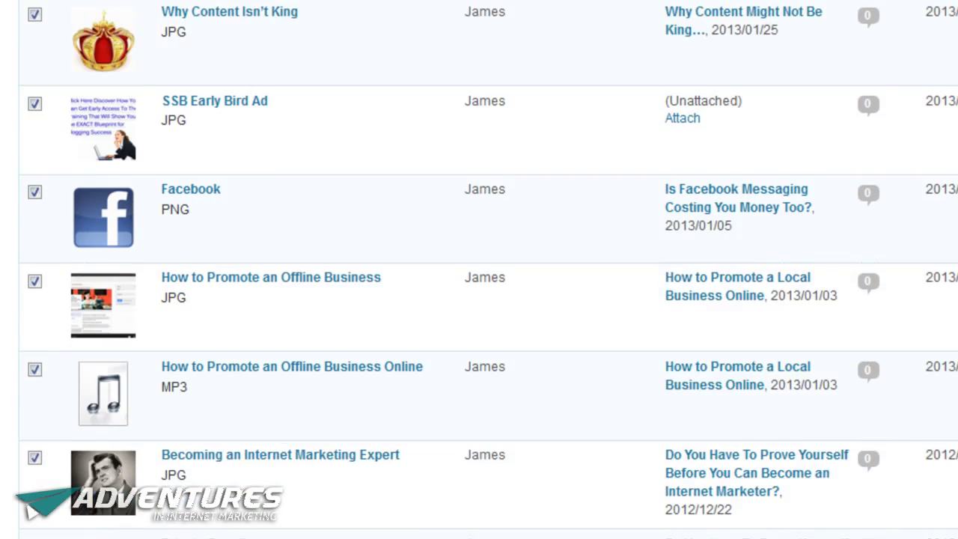
scroll("down", 3)
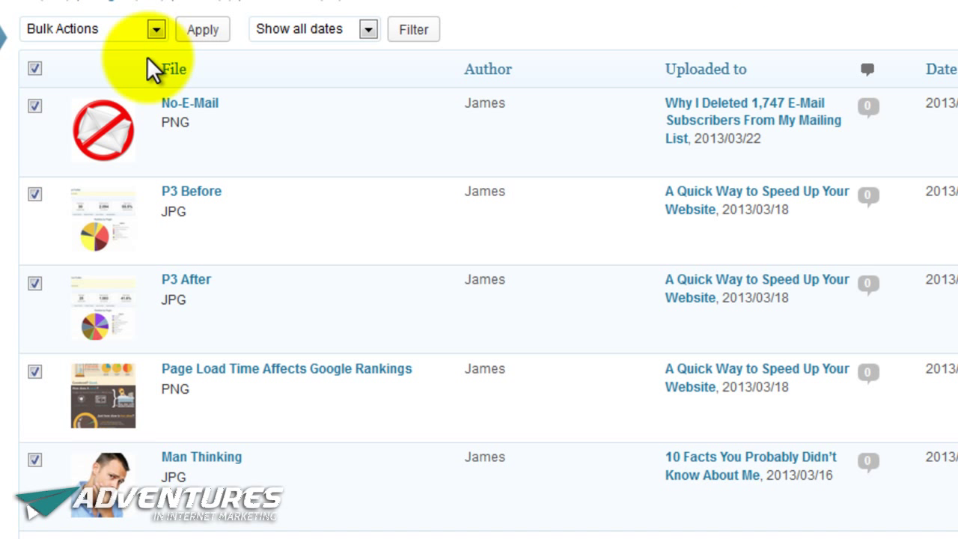
left_click(94, 29)
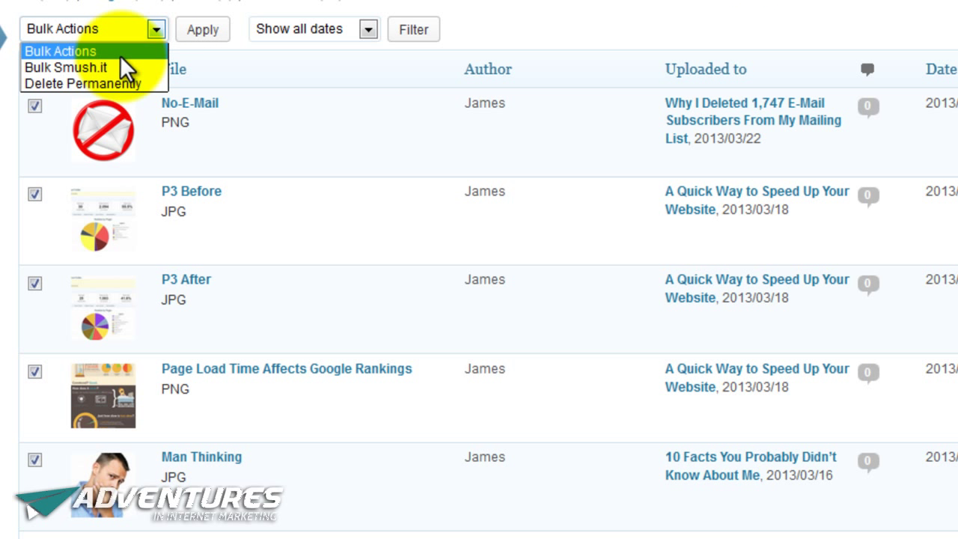
mouse_move(75, 68)
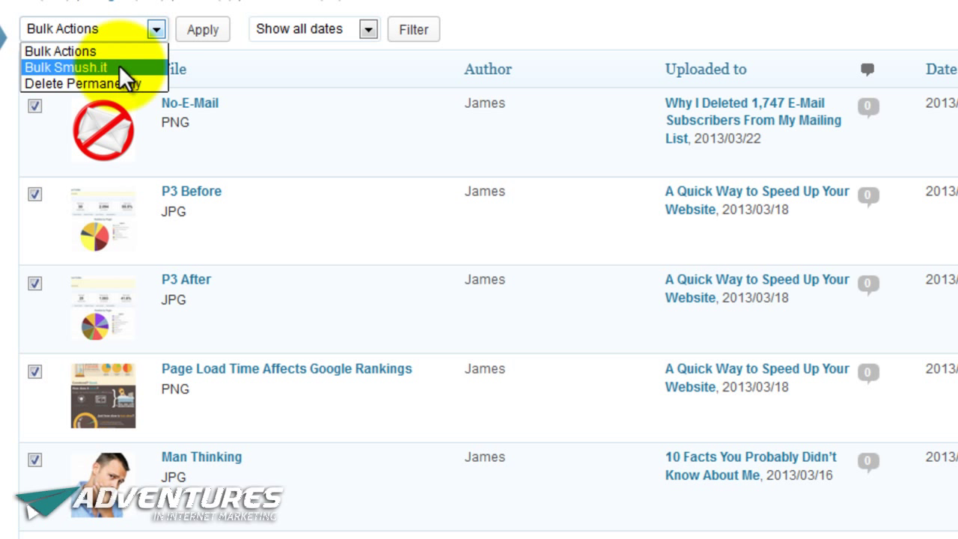
left_click(66, 67)
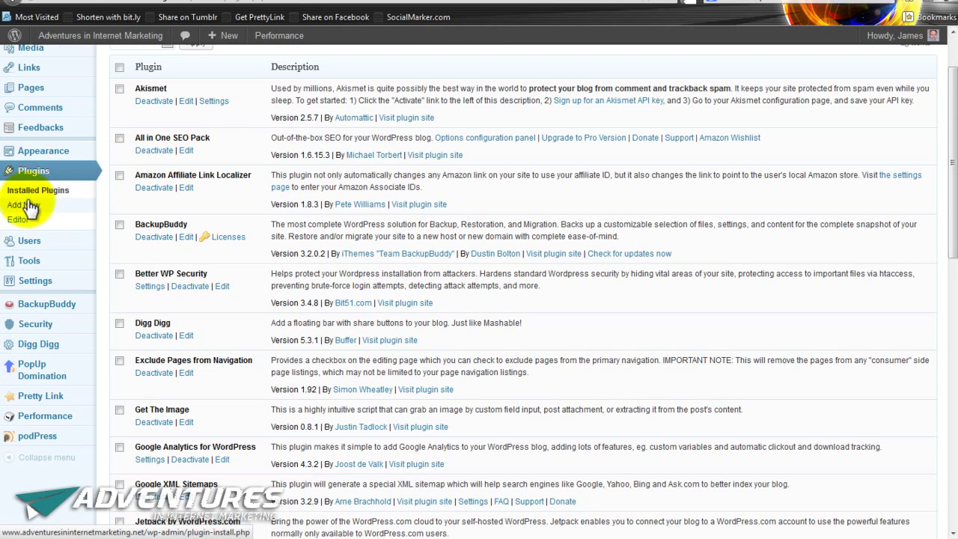
mouse_move(11, 494)
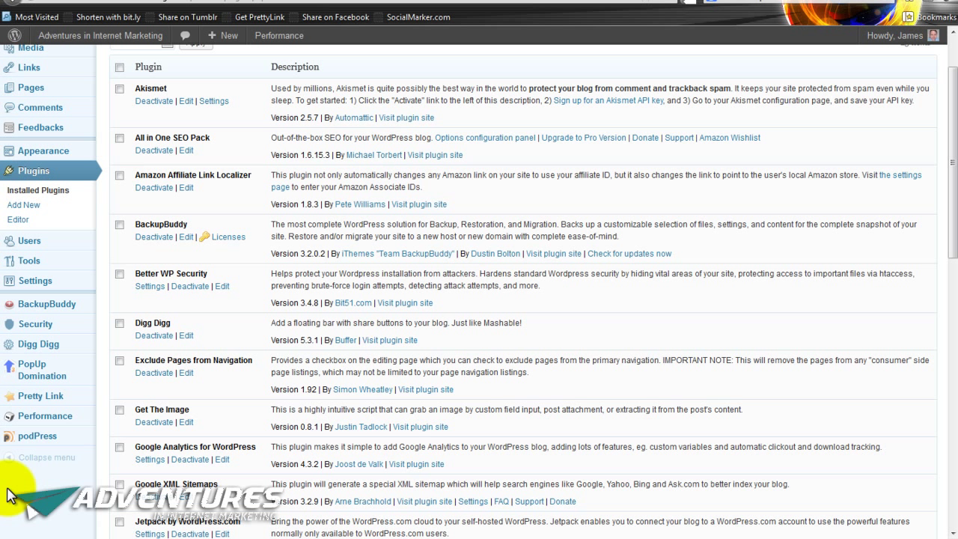